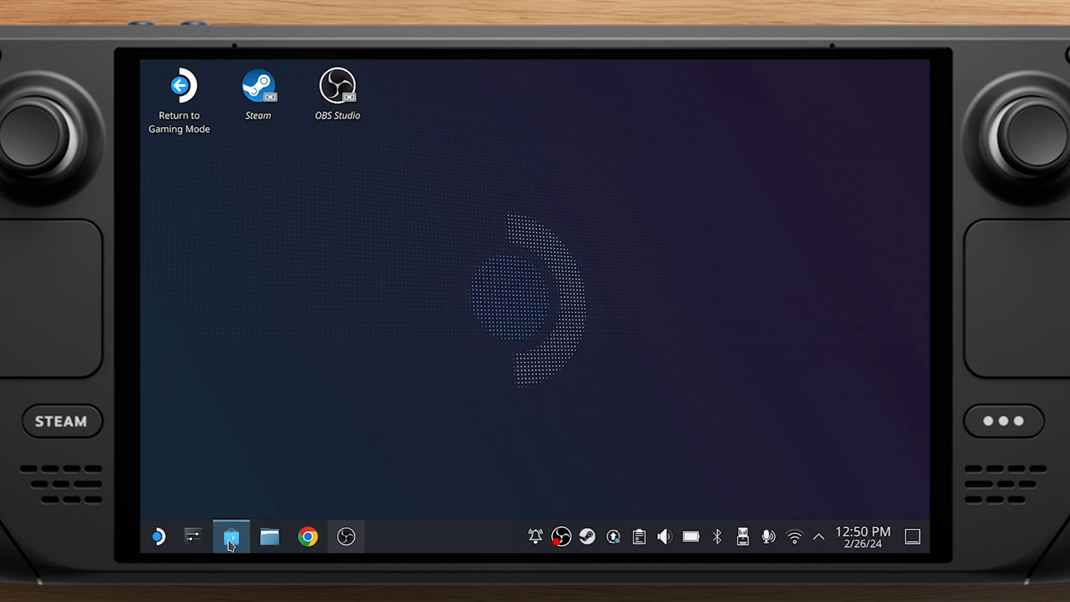
- Install Microsoft Edge from Discover's All Applications > Internet > Web Browsers listing
{"action": "left_click", "coordinate": [230, 536]}
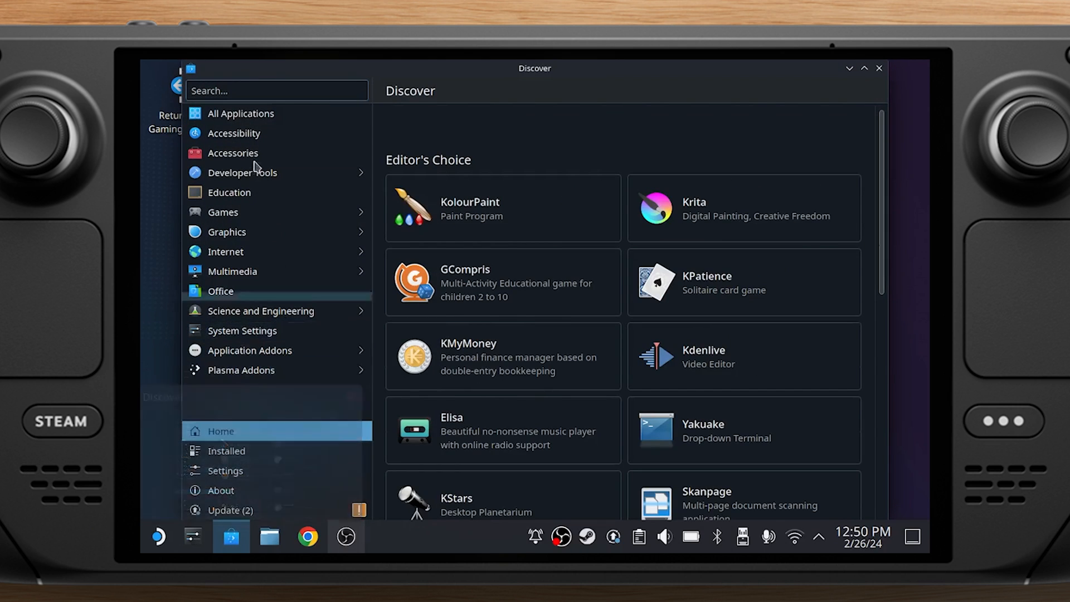
{"action": "left_click", "coordinate": [240, 113]}
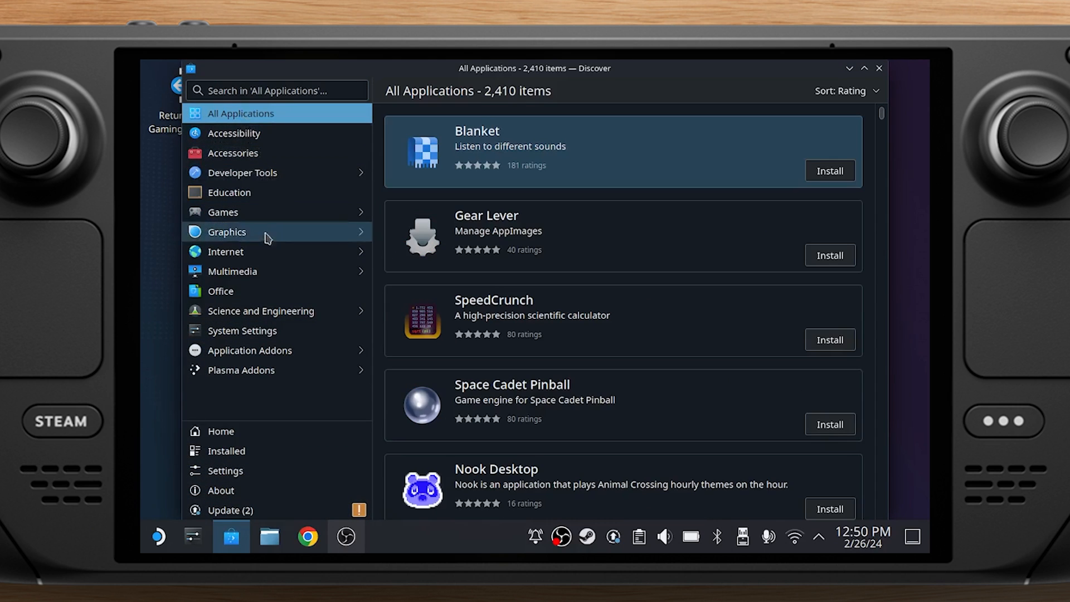
{"action": "left_click", "coordinate": [225, 251]}
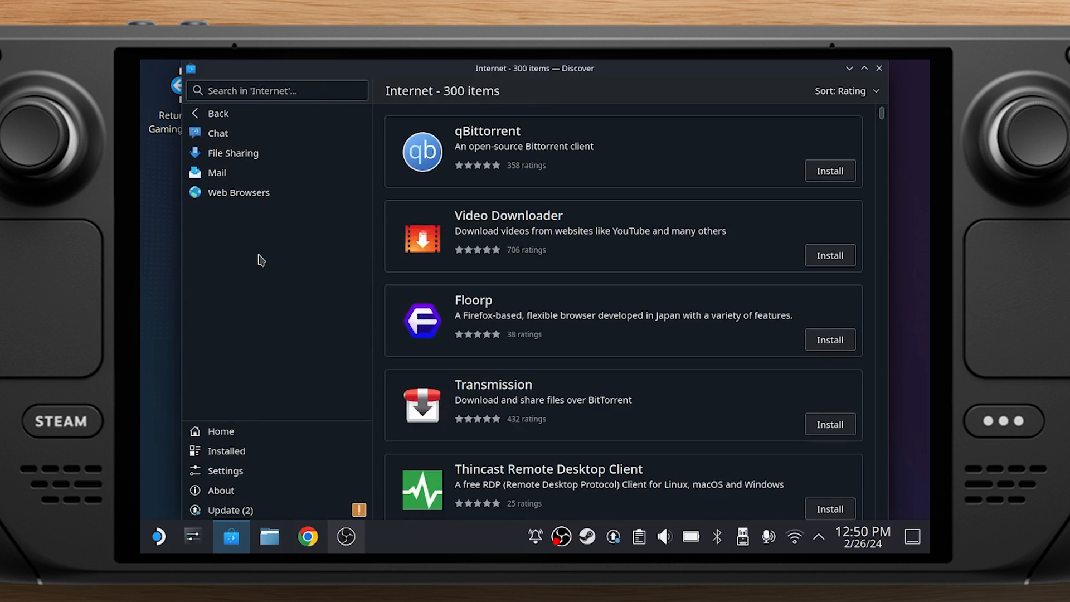
{"action": "left_click", "coordinate": [238, 192]}
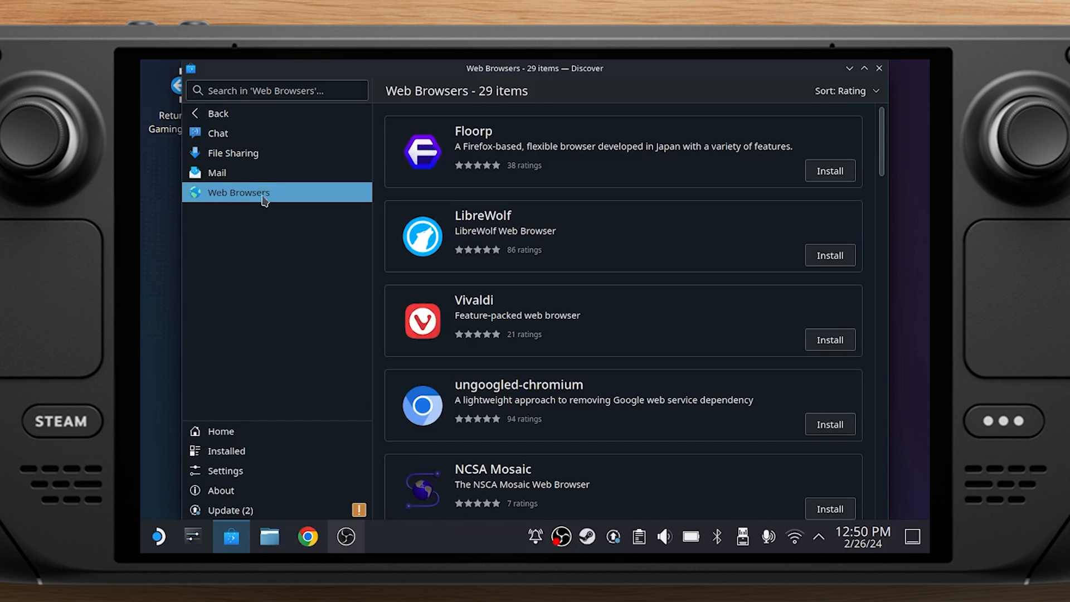
{"action": "scroll", "scroll_direction": "down", "scroll_amount": 3}
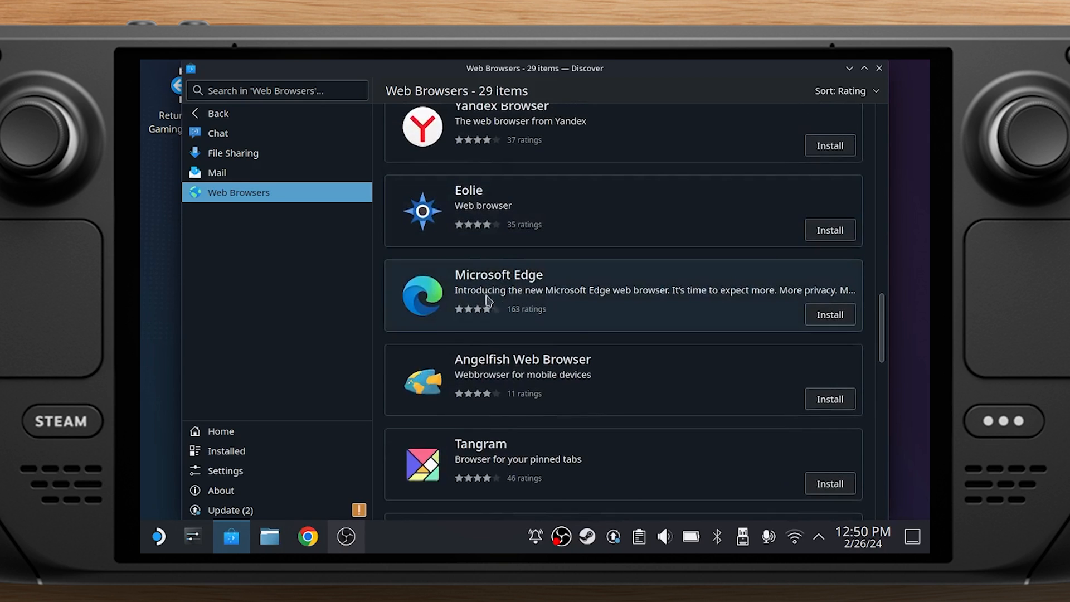
{"action": "left_click", "coordinate": [830, 314]}
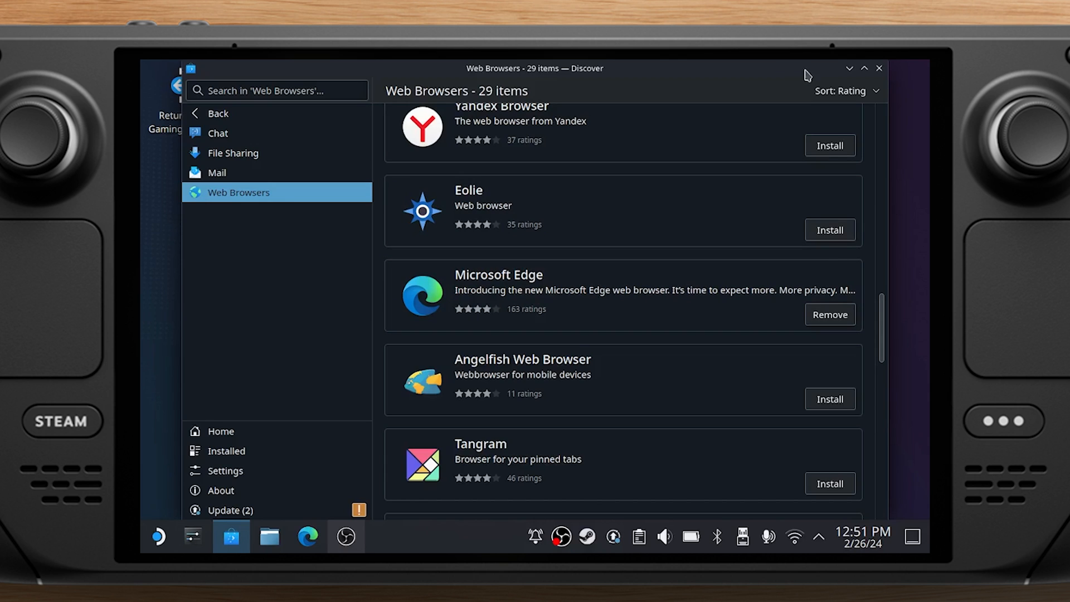
{"action": "mouse_move", "coordinate": [864, 68]}
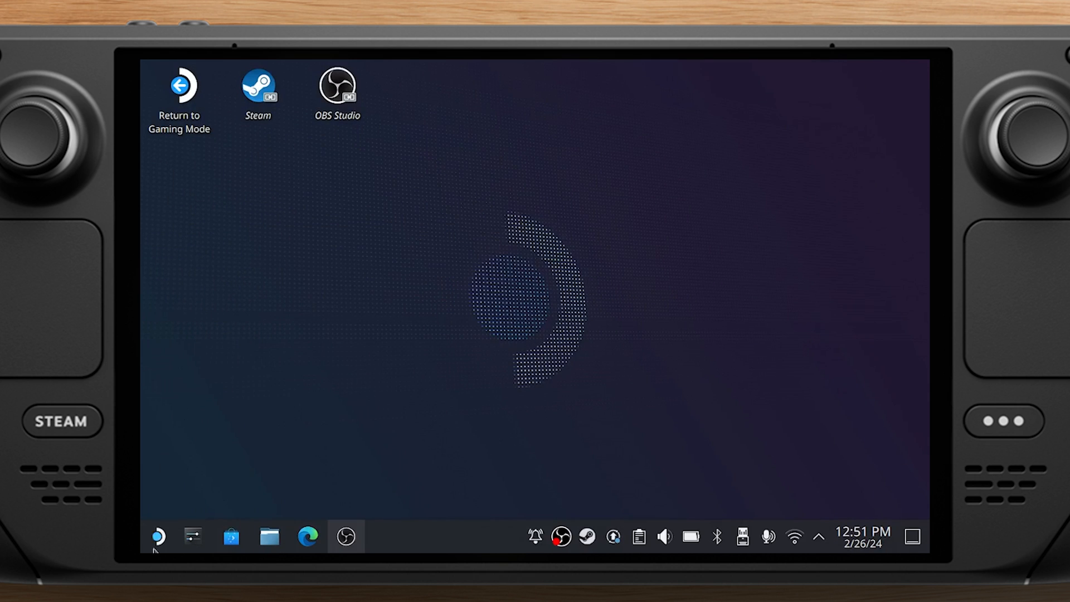
- Add Microsoft Edge to Steam from the launcher's Internet category via its context menu
{"action": "left_click", "coordinate": [158, 536]}
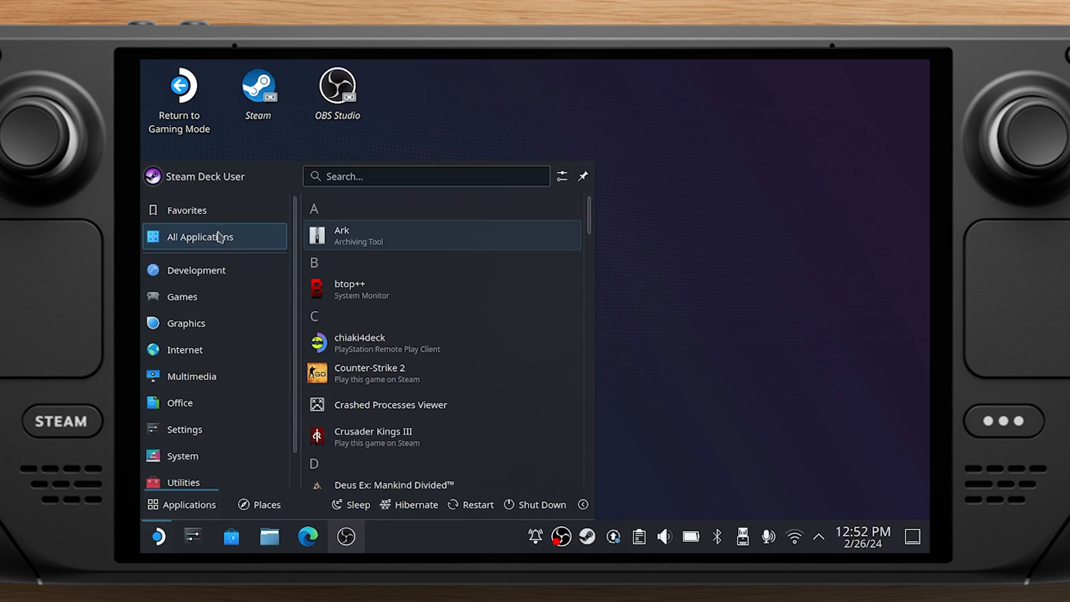
{"action": "left_click", "coordinate": [185, 350]}
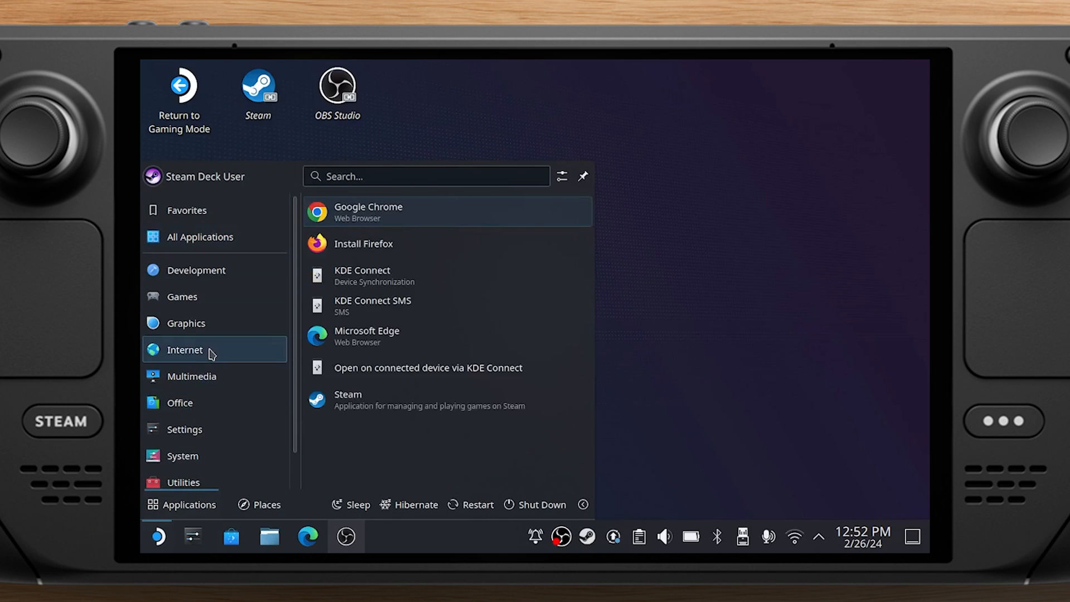
{"action": "mouse_move", "coordinate": [367, 336]}
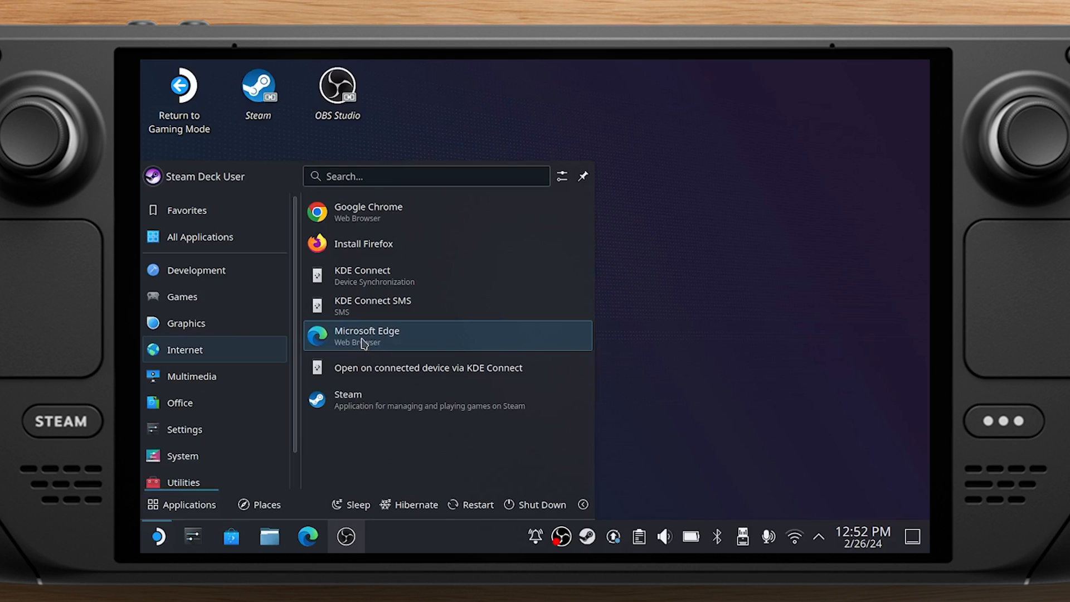
{"action": "right_click", "coordinate": [367, 336]}
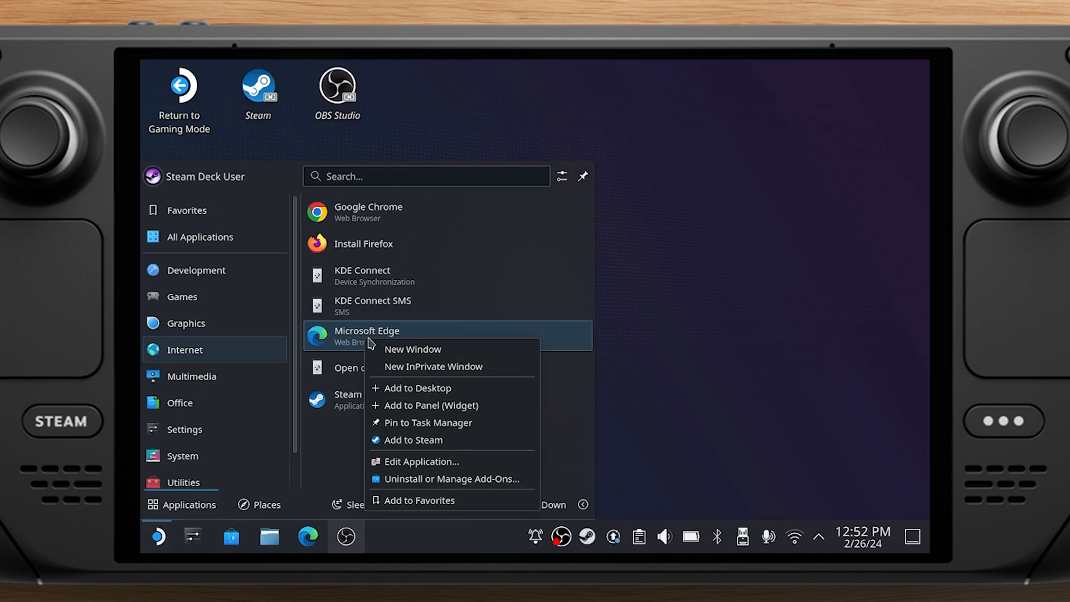
{"action": "mouse_move", "coordinate": [423, 440]}
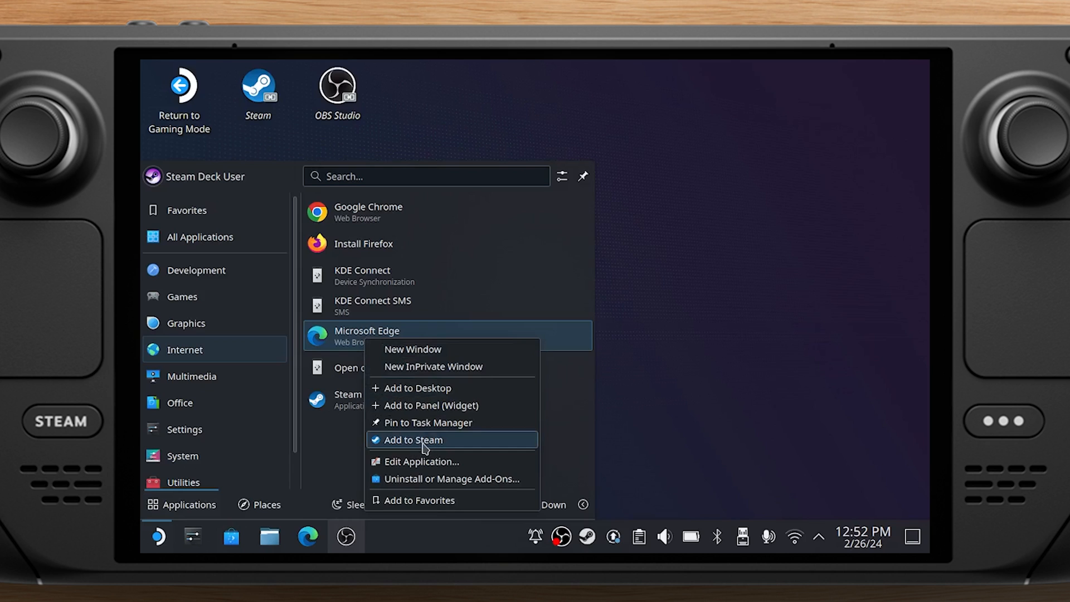
{"action": "left_click", "coordinate": [414, 440]}
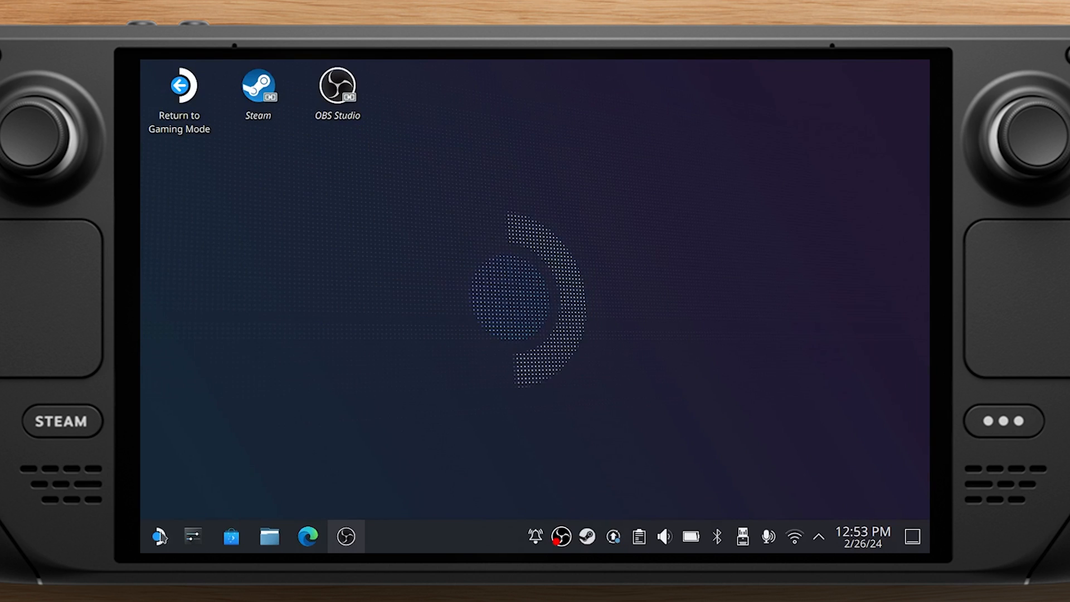
- Run 'flatpak --user override --filesystem=/run/udev:ro com.microsoft.Edge' in Konsole, then exit
{"action": "left_click", "coordinate": [158, 536]}
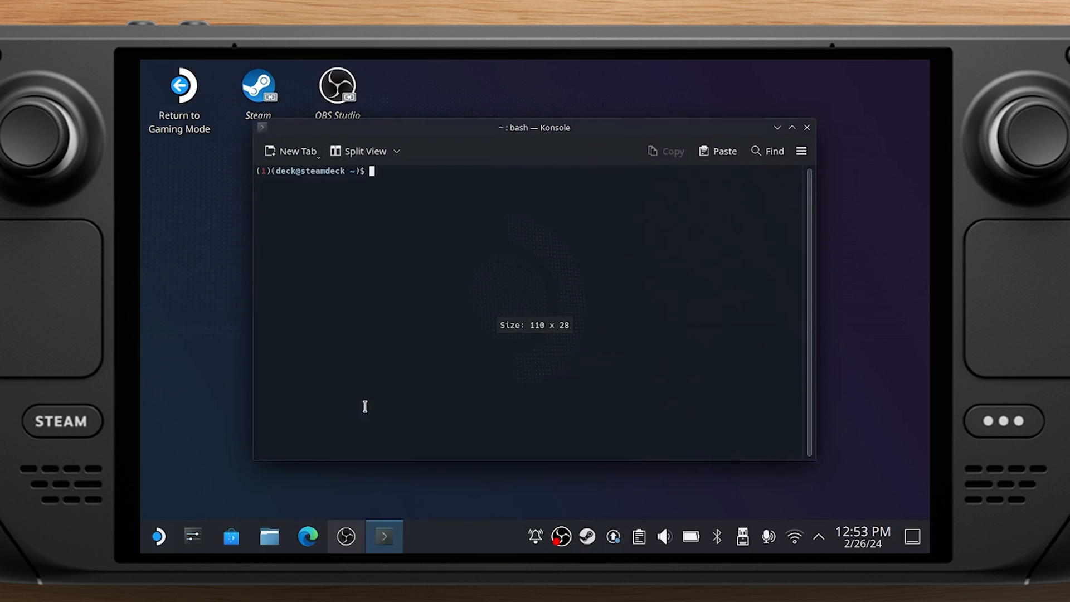
{"action": "type", "text": "flatpak --user override --filesystem=/run/udev:ro com.microsoft.Edge"}
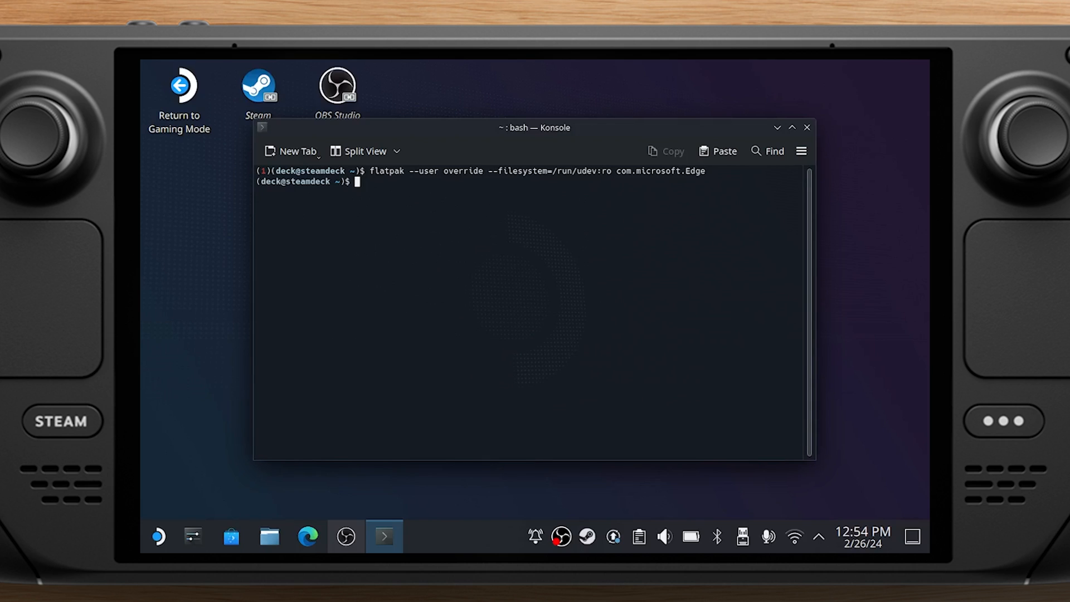
{"action": "type", "text": "exit"}
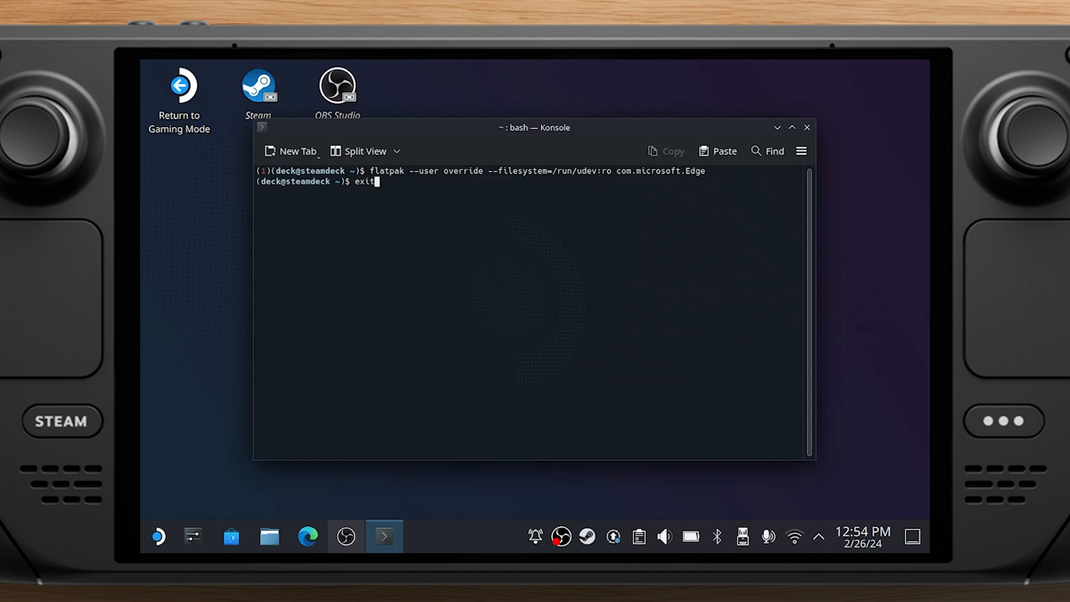
{"action": "key", "text": "Return"}
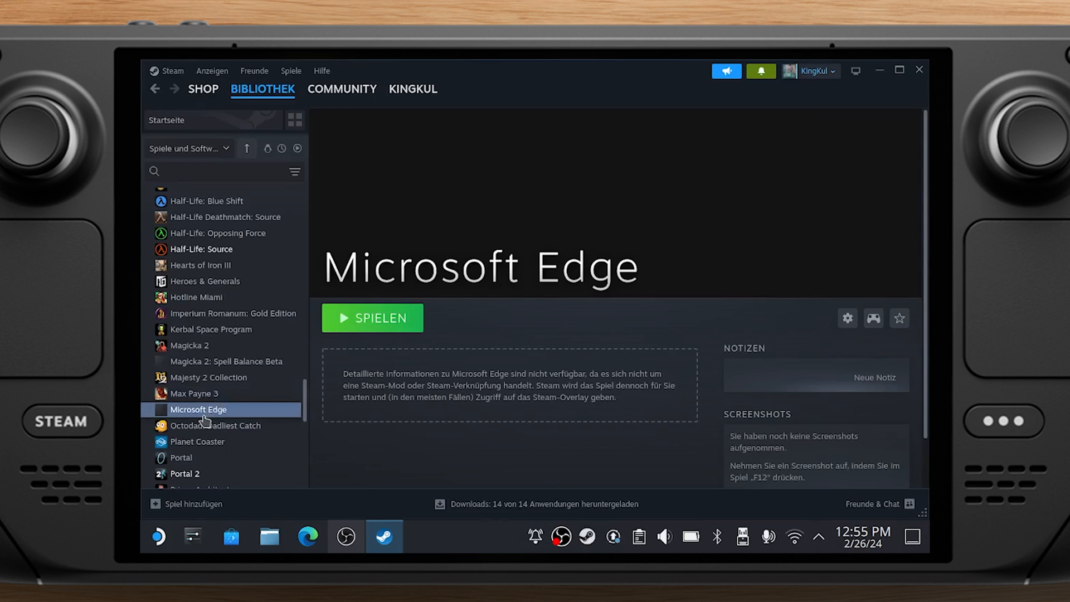
- Rename the Microsoft Edge shortcut to 'Xbox Cloud Gaming' in its Eigenschaften
{"action": "right_click", "coordinate": [199, 409]}
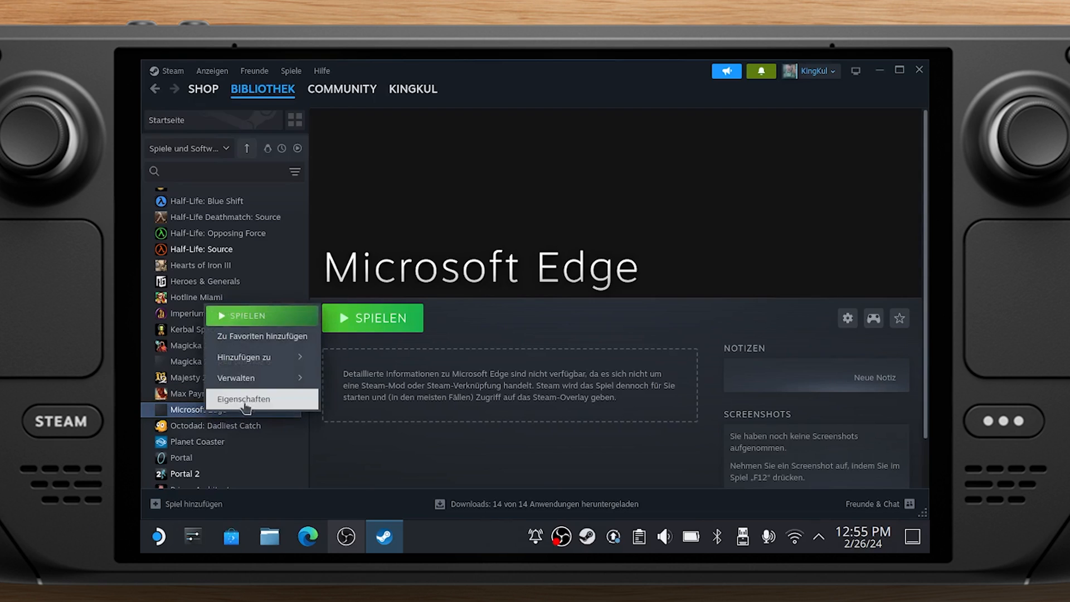
{"action": "left_click", "coordinate": [244, 398]}
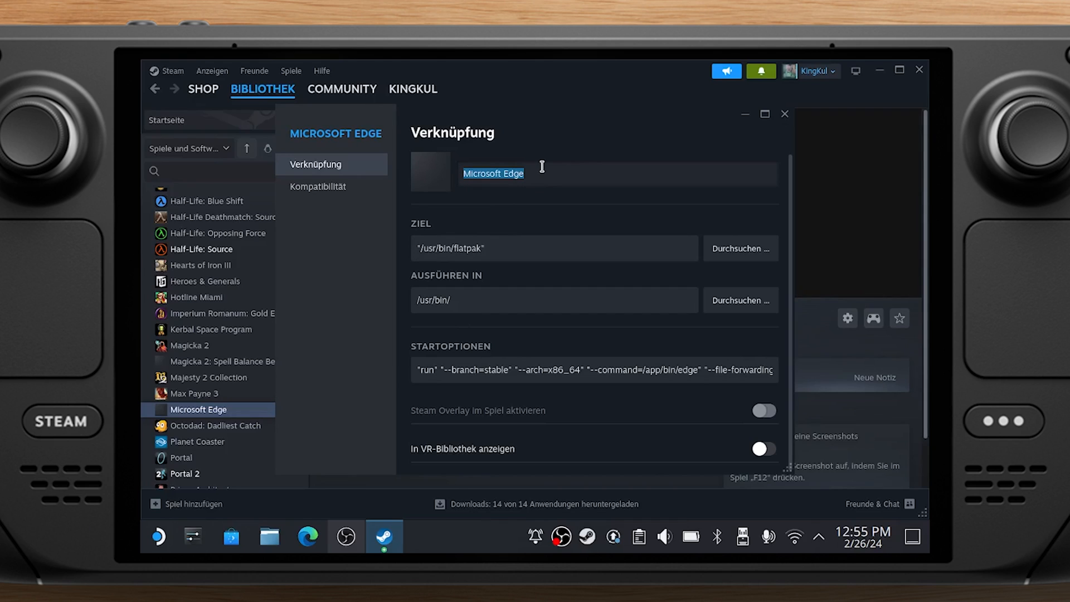
{"action": "type", "text": "Xbox Clk"}
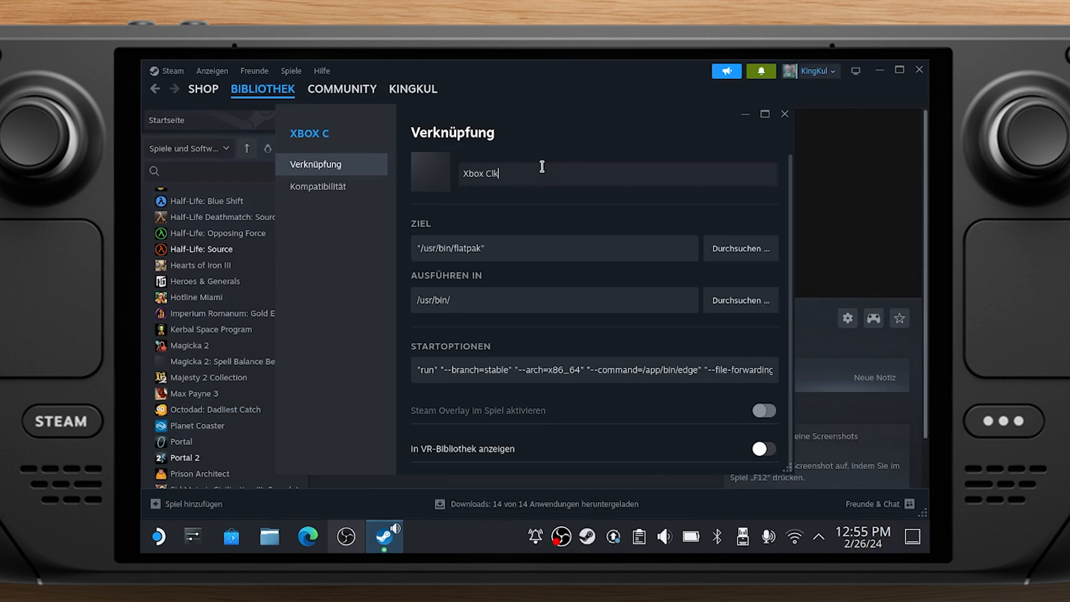
{"action": "type", "text": "loud"}
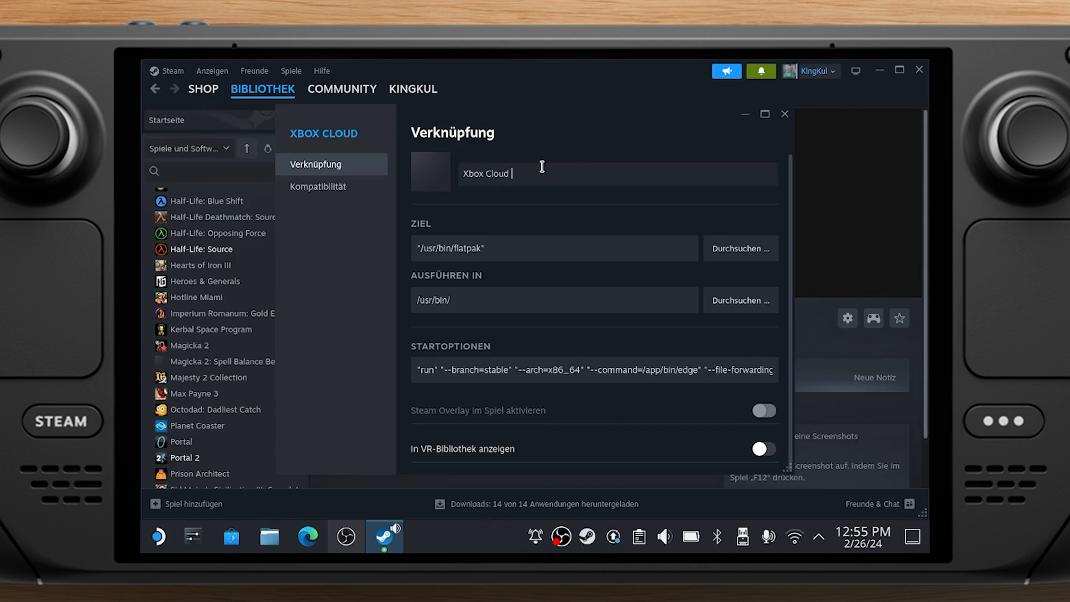
{"action": "type", "text": "Gaming"}
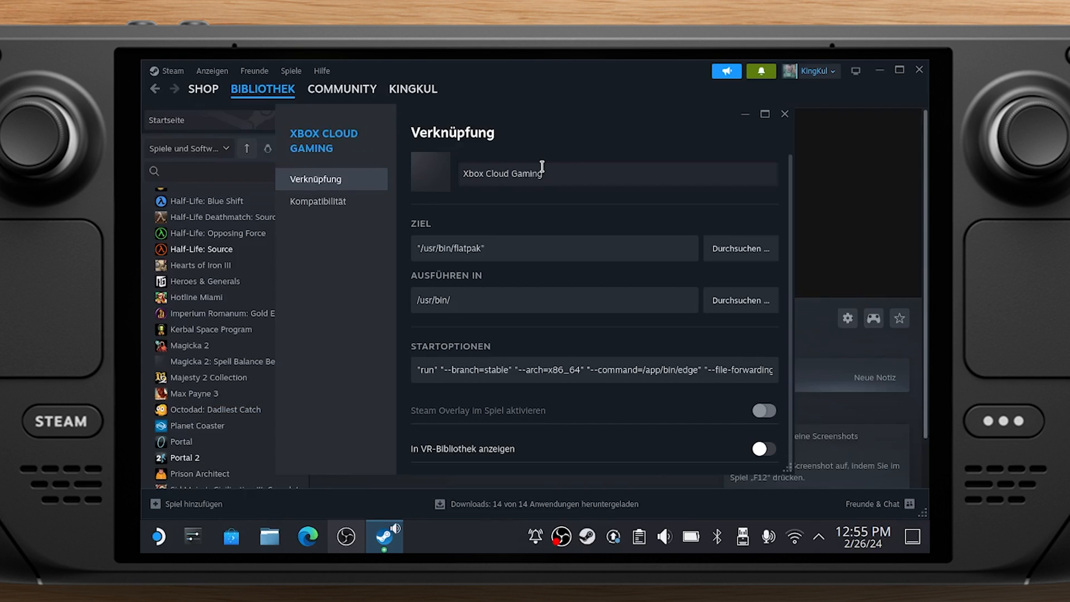
{"action": "mouse_move", "coordinate": [628, 395]}
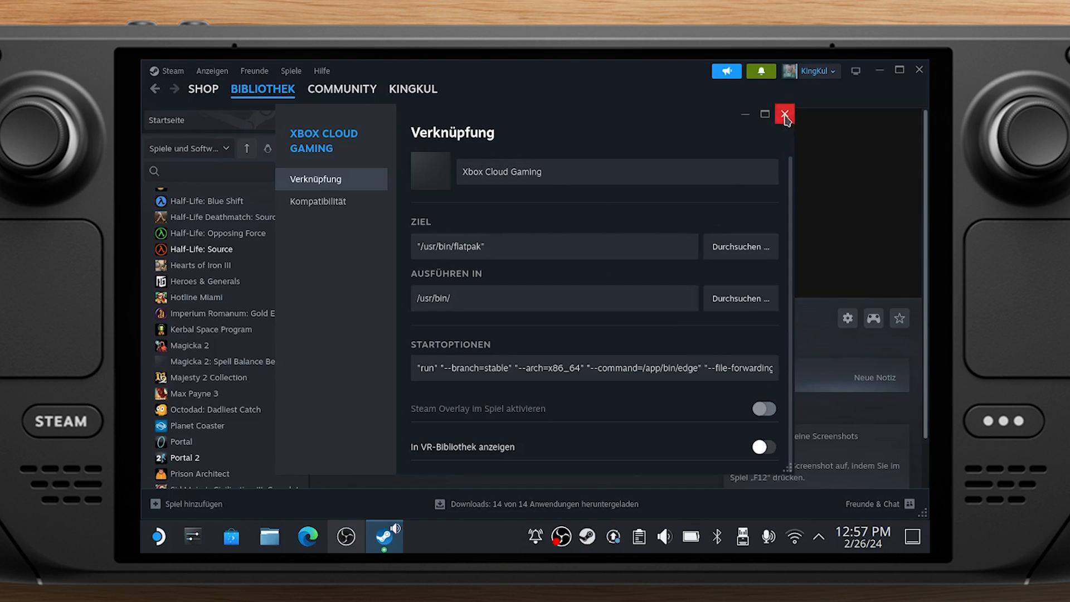
- Select the Vorlagen gamepad-with-camera-control template for the Xbox Cloud Gaming shortcut
{"action": "left_click", "coordinate": [784, 114]}
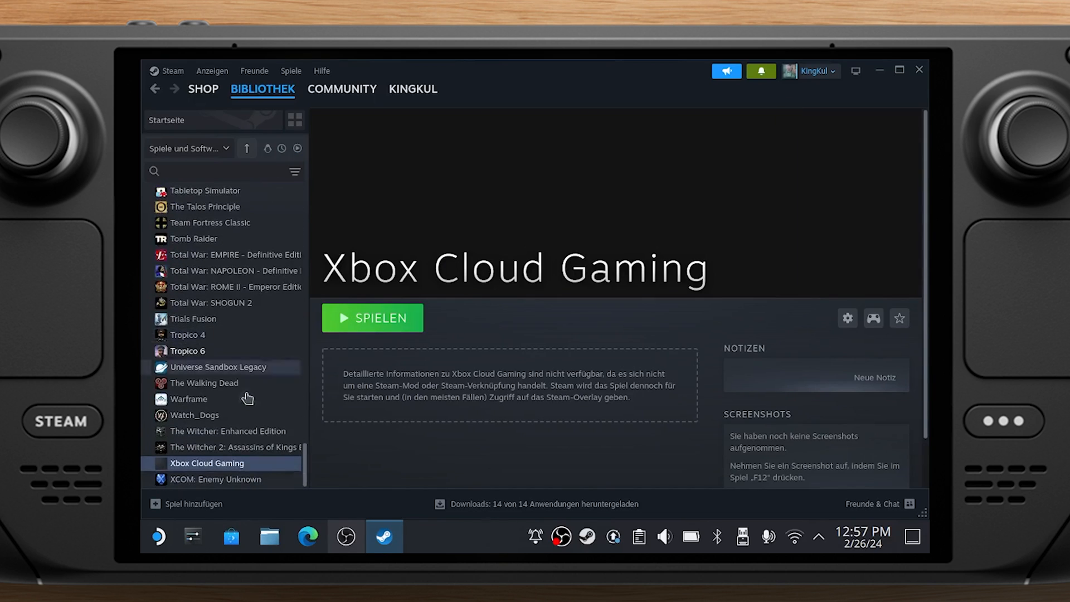
{"action": "right_click", "coordinate": [206, 463]}
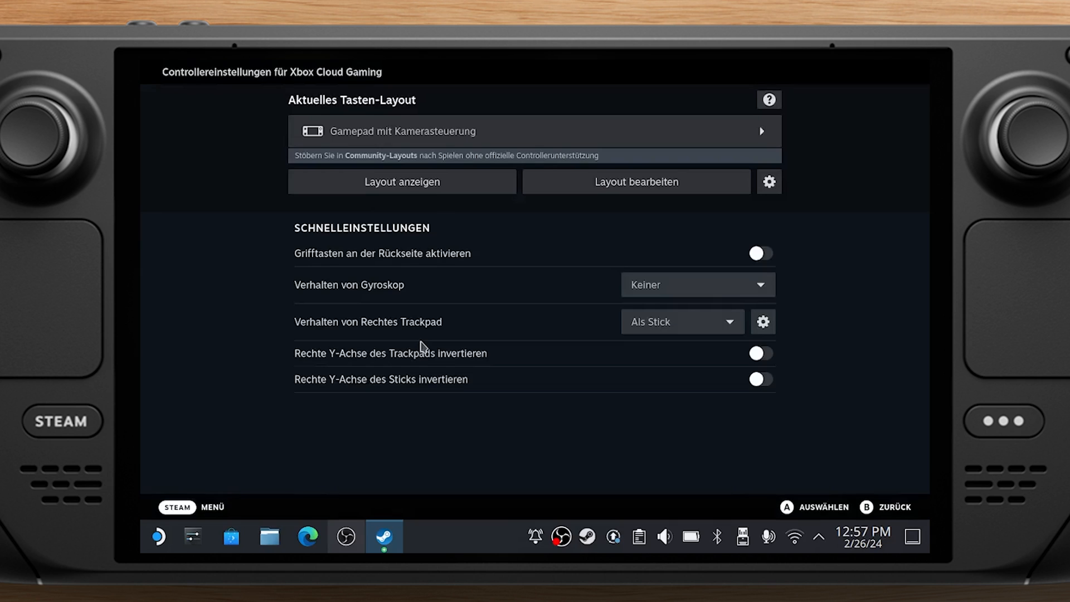
{"action": "mouse_move", "coordinate": [391, 137]}
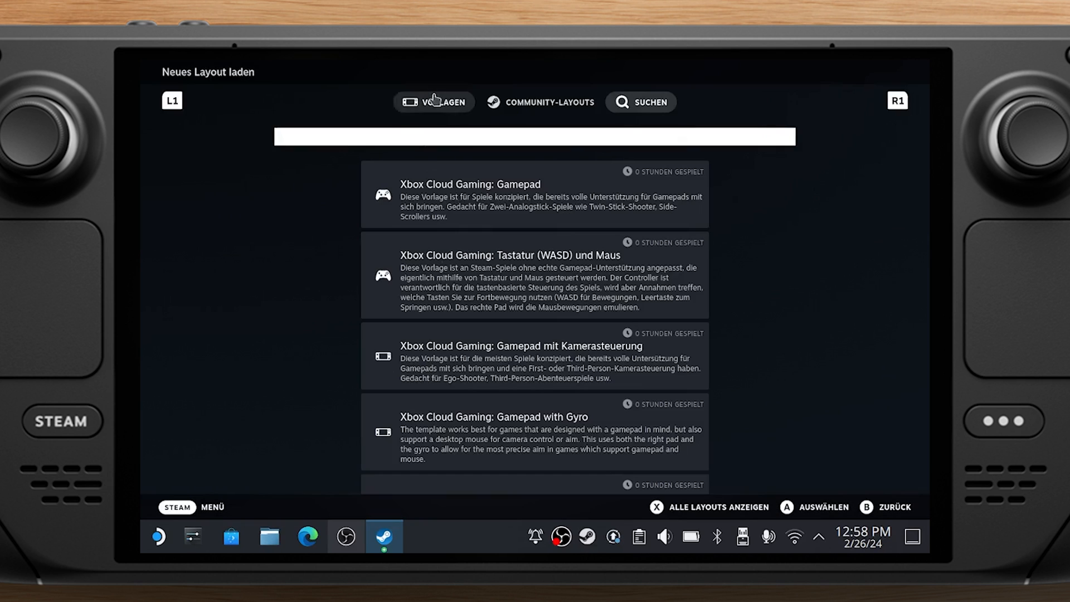
{"action": "left_click", "coordinate": [533, 356]}
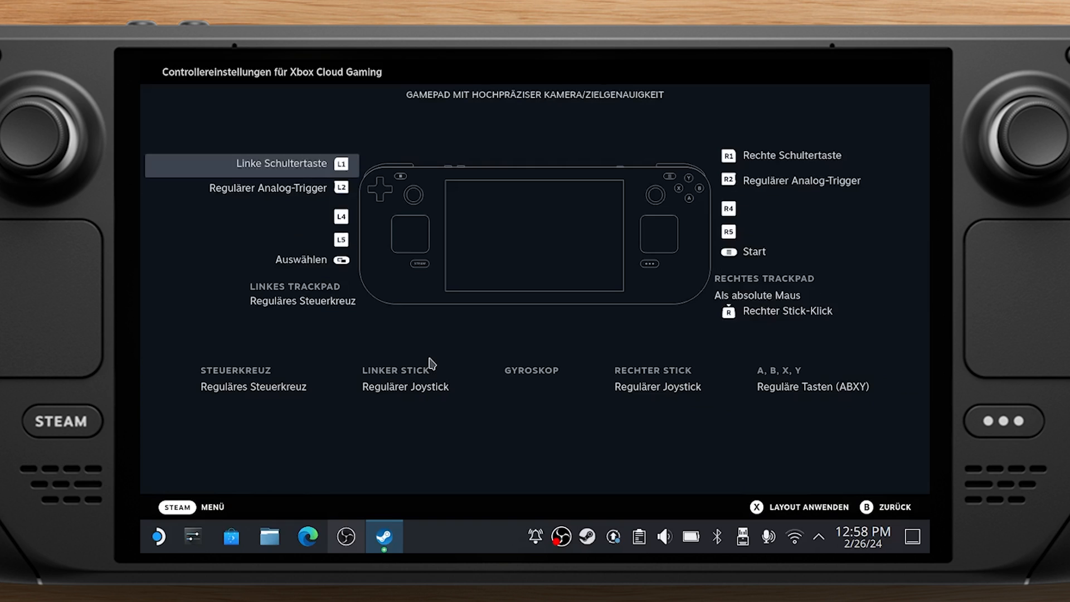
{"action": "mouse_move", "coordinate": [796, 511]}
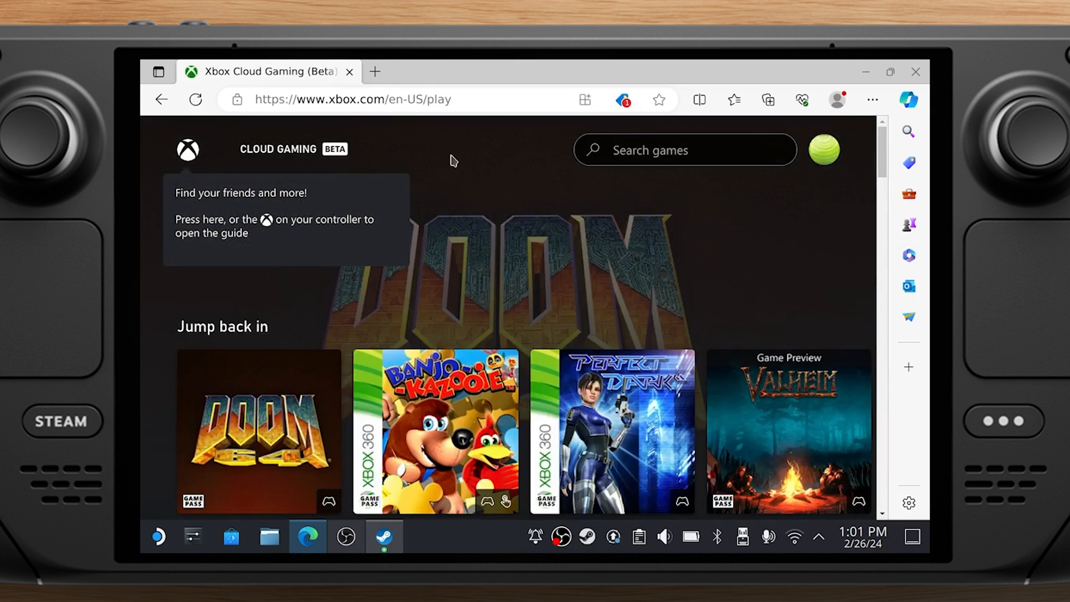
- Play Far Cry 6 from Most popular on cloud and show the in-stream Xbox menu
{"action": "scroll", "scroll_direction": "down", "scroll_amount": 3}
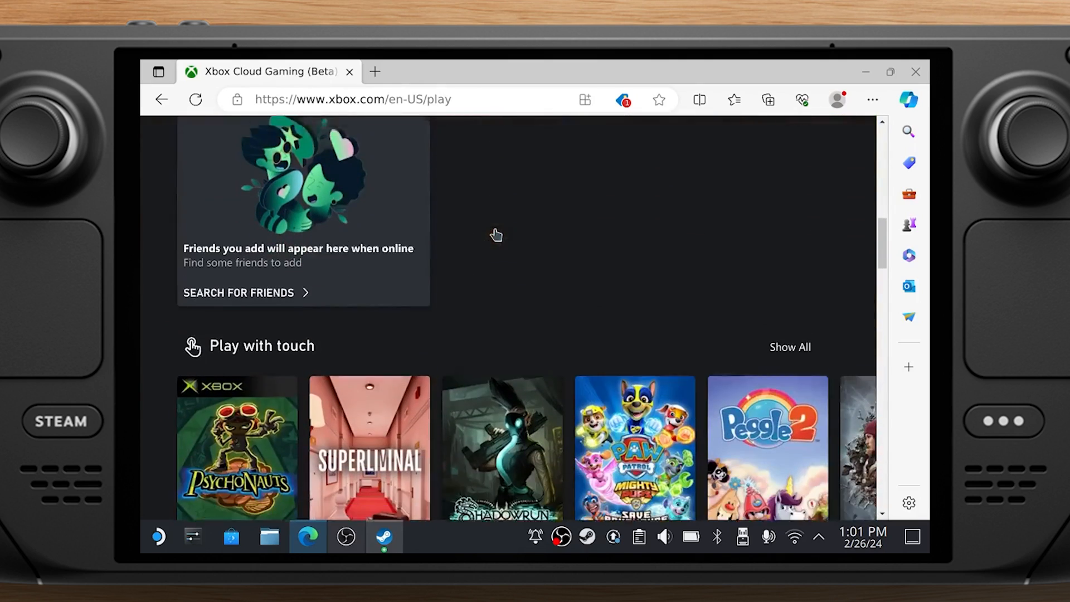
{"action": "scroll", "scroll_direction": "down", "scroll_amount": 3}
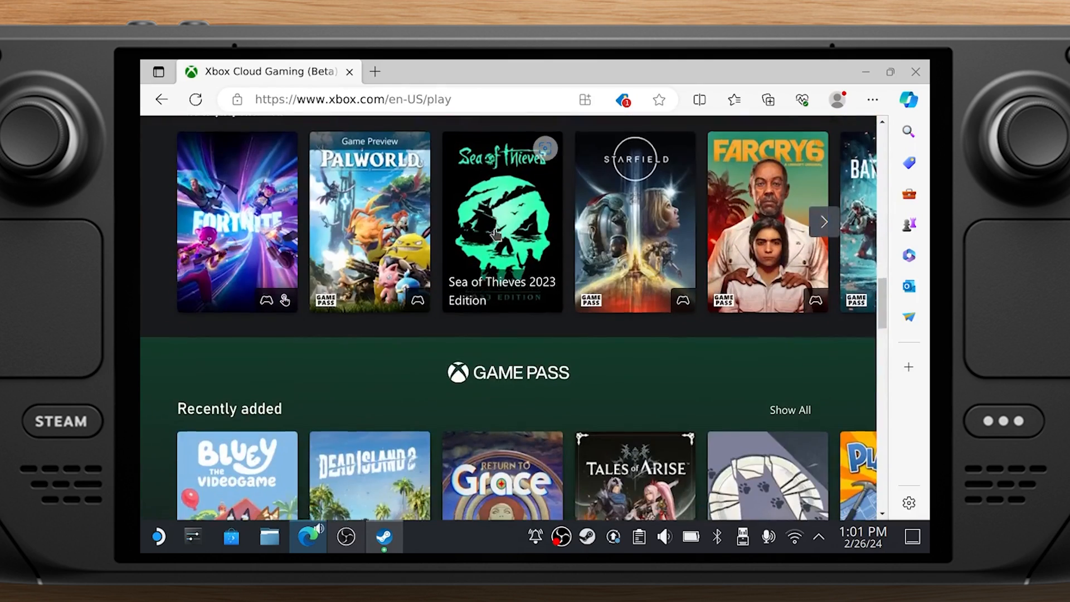
{"action": "scroll", "scroll_direction": "down", "scroll_amount": 3}
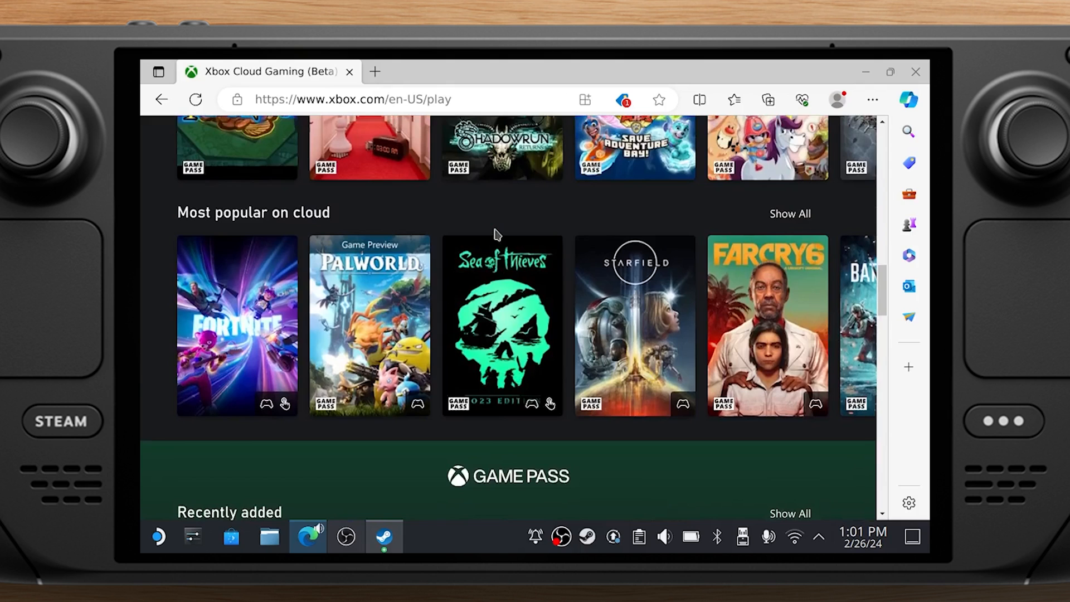
{"action": "left_click", "coordinate": [767, 324]}
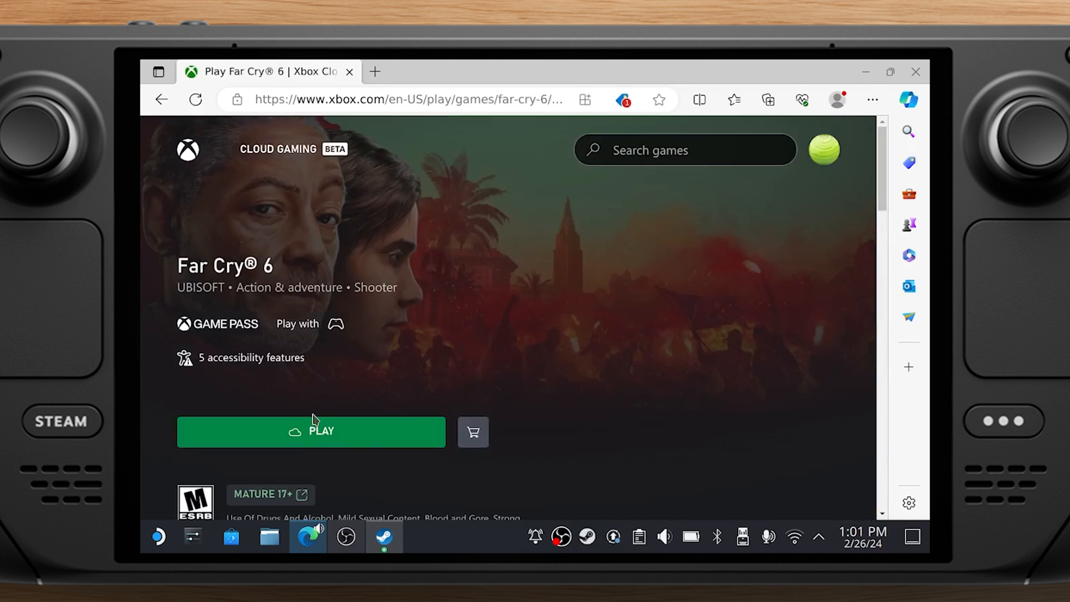
{"action": "left_click", "coordinate": [310, 431]}
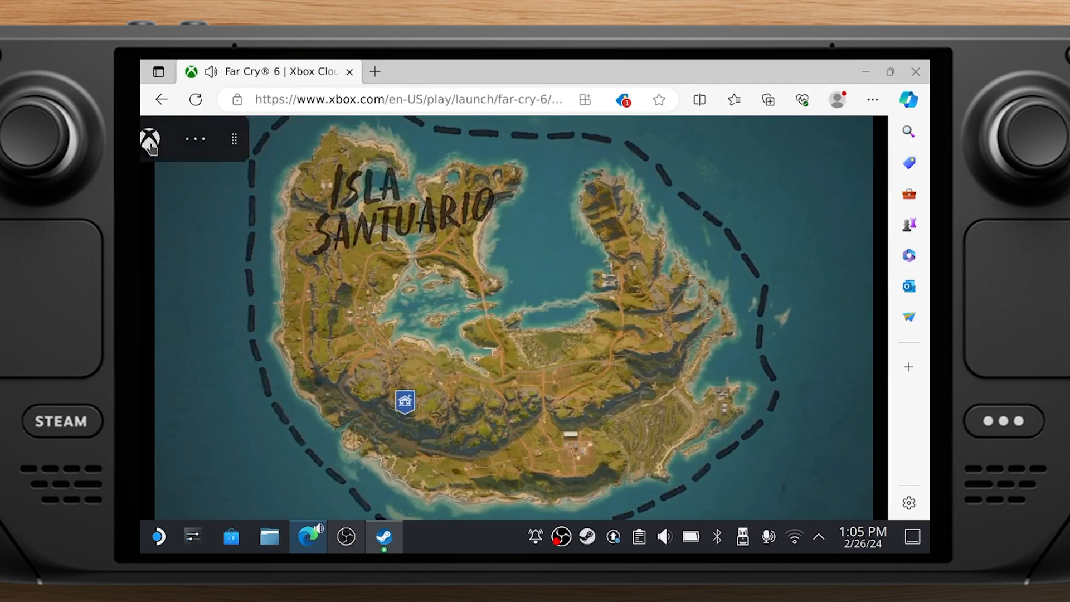
{"action": "left_click", "coordinate": [149, 140]}
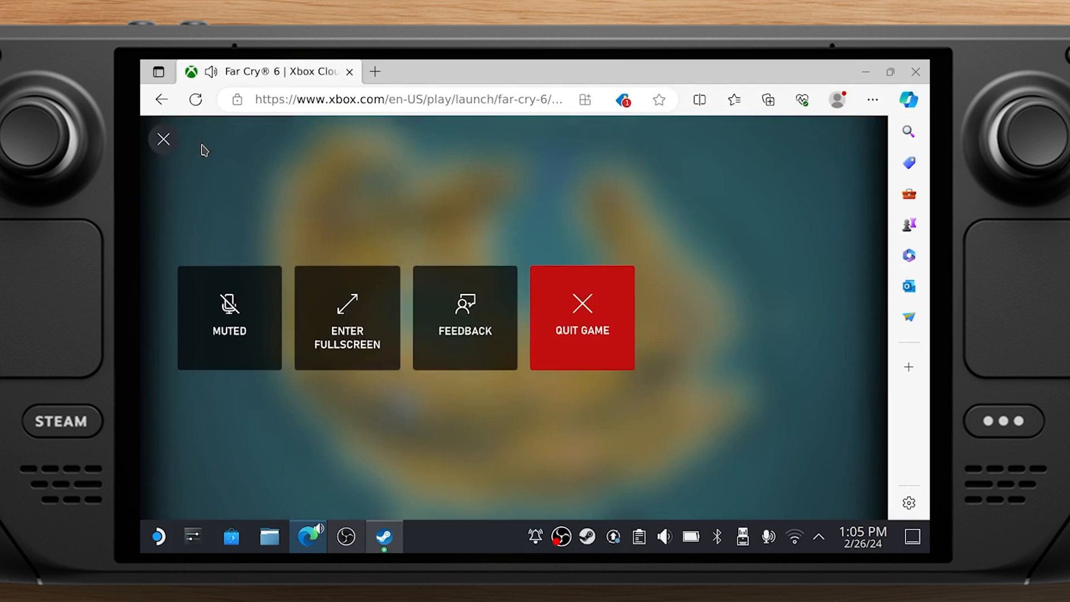